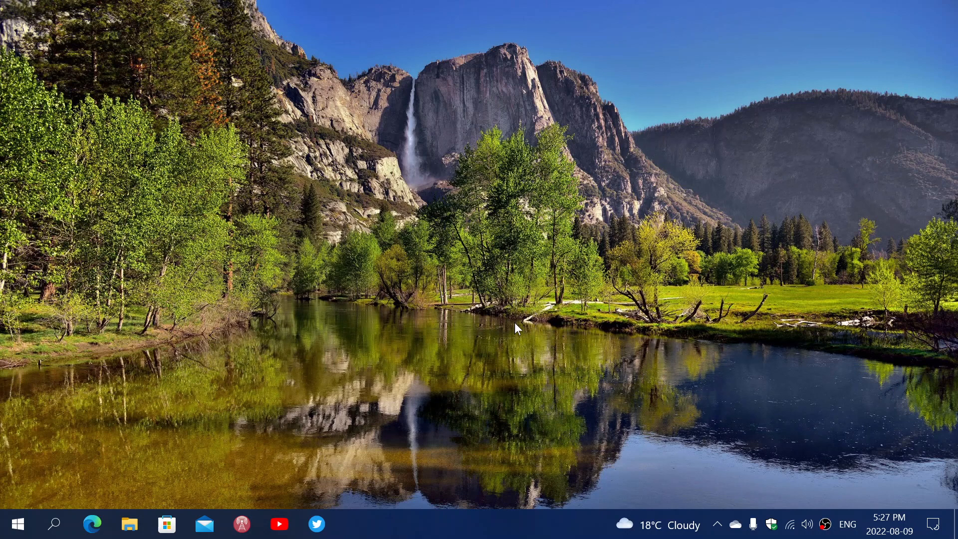
mouse_move(371, 359)
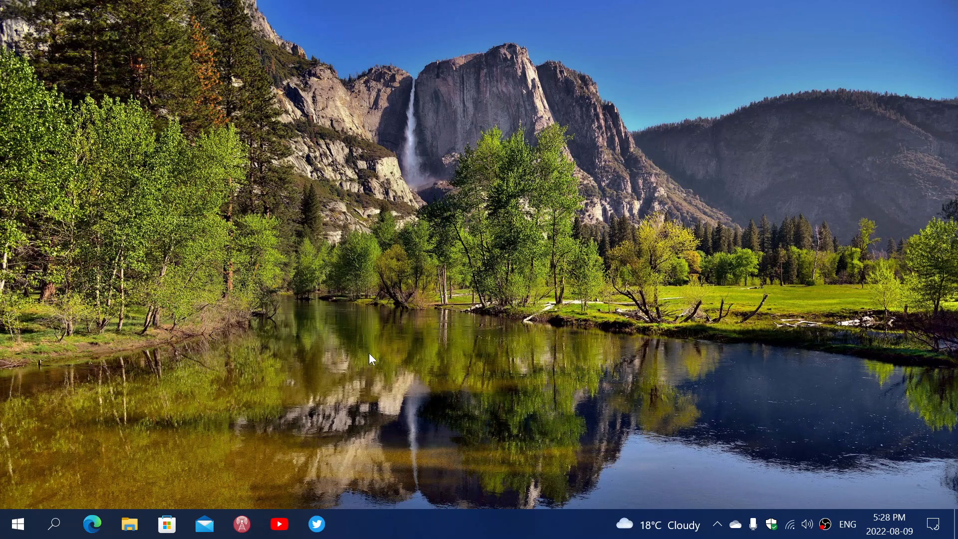
mouse_move(12, 526)
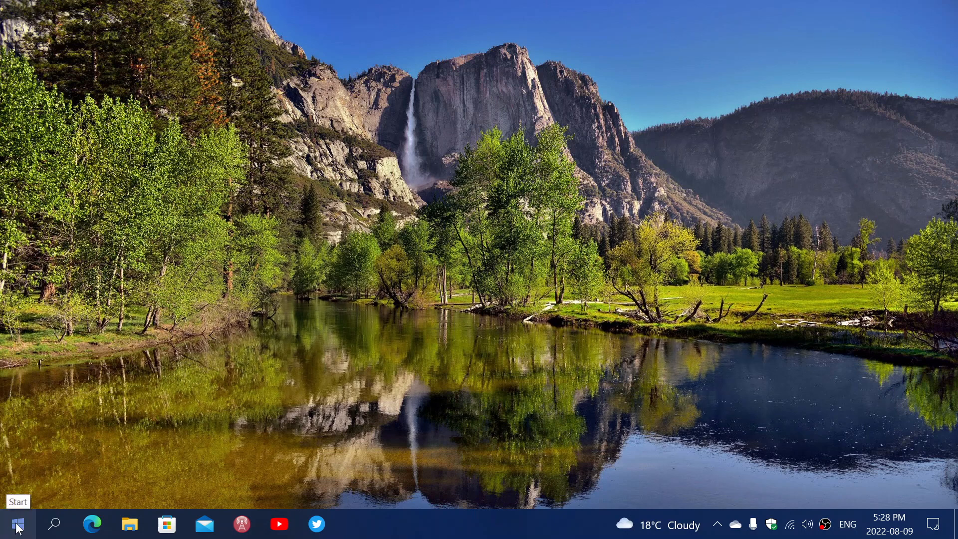
Reach Update & Security in Windows Settings via the Start right-click menu.
right_click(15, 523)
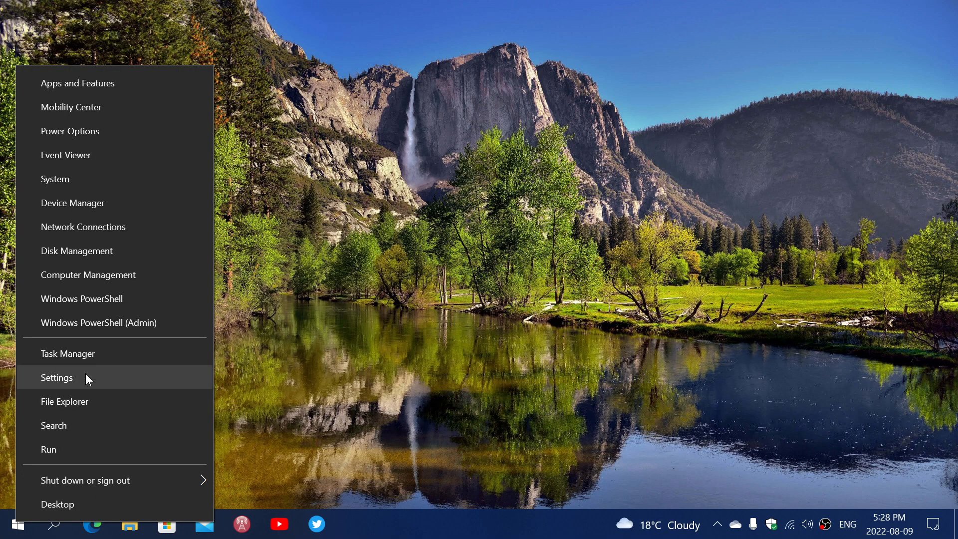
click(55, 377)
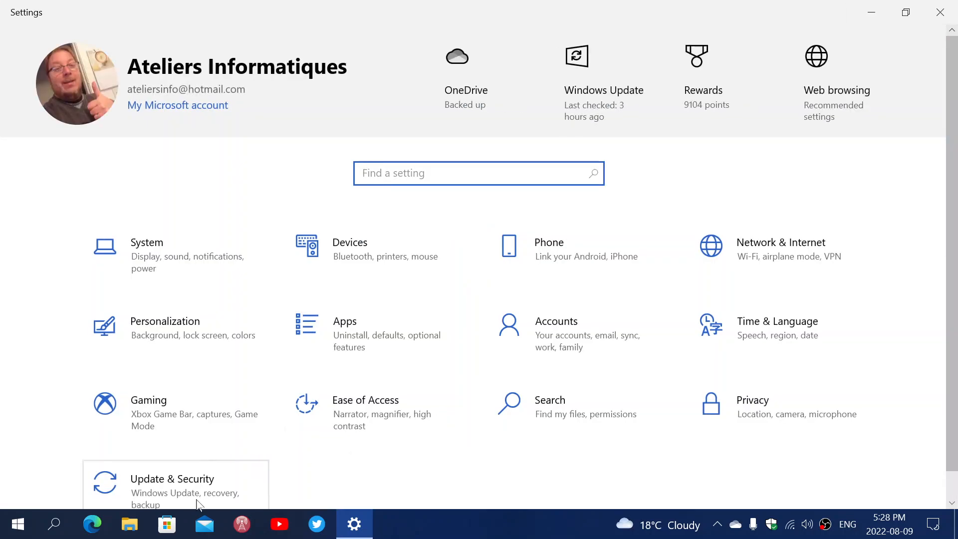
click(172, 486)
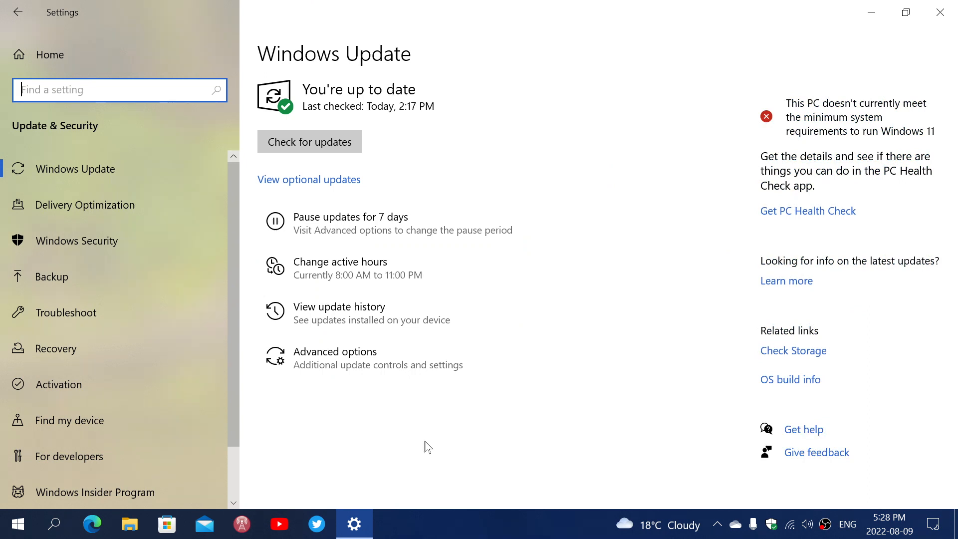
mouse_move(340, 267)
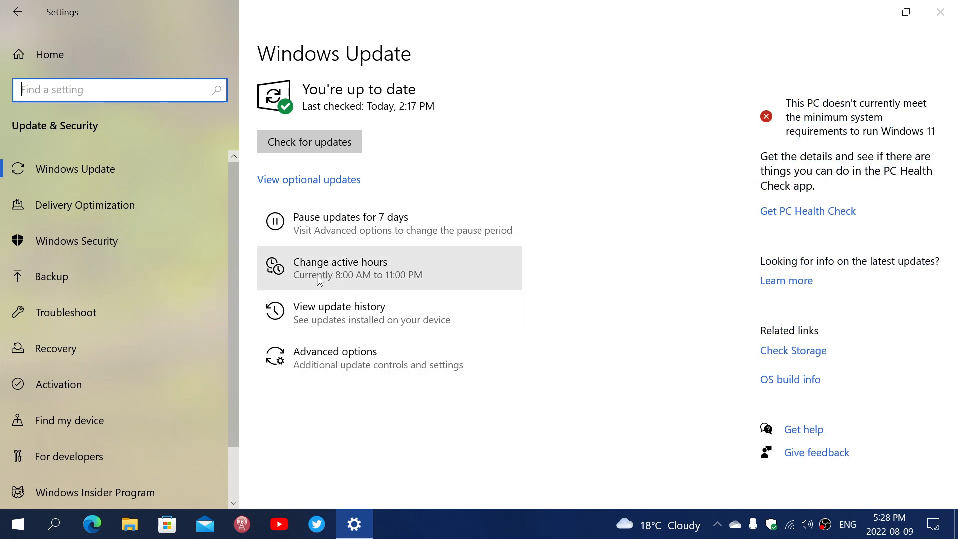
mouse_move(296, 271)
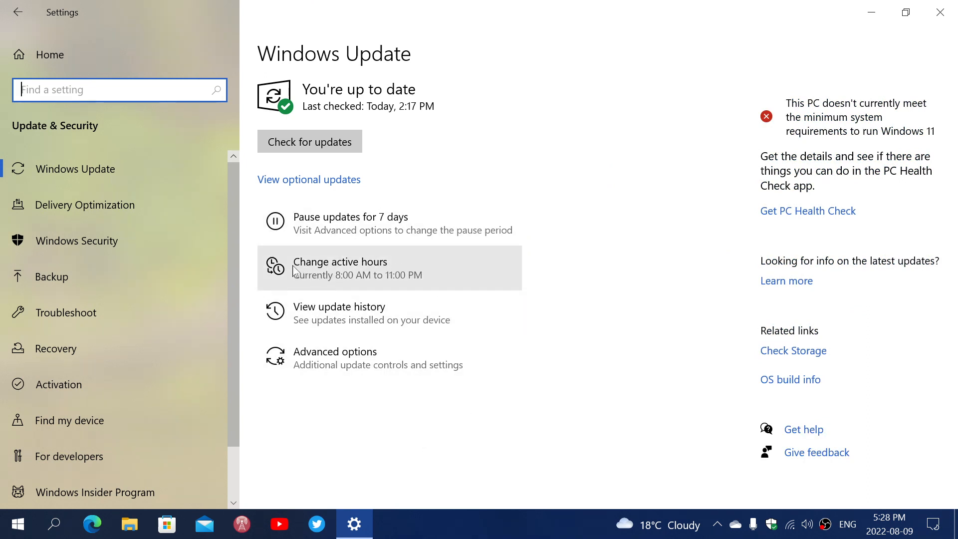
mouse_move(397, 263)
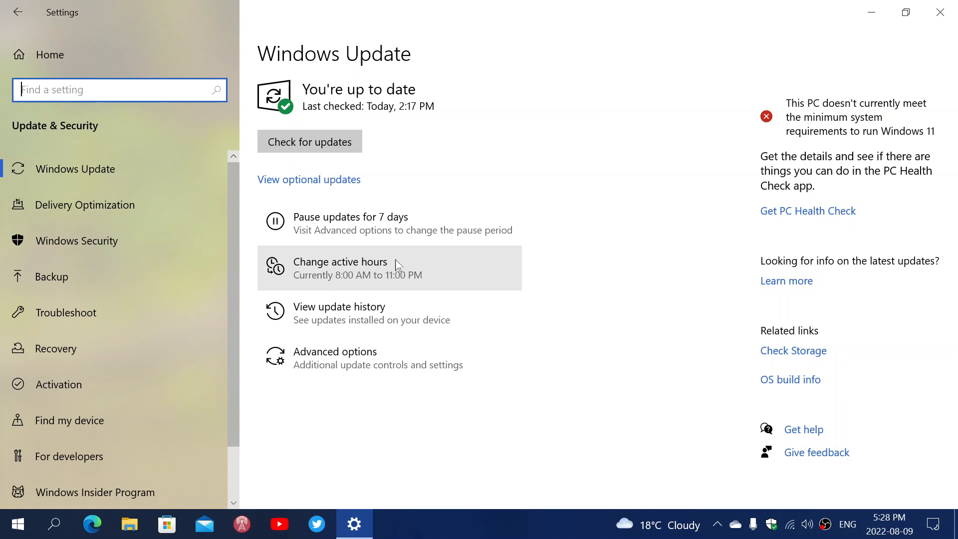
Go to Change active hours, currently 8:00 AM to 11:00 PM.
click(340, 261)
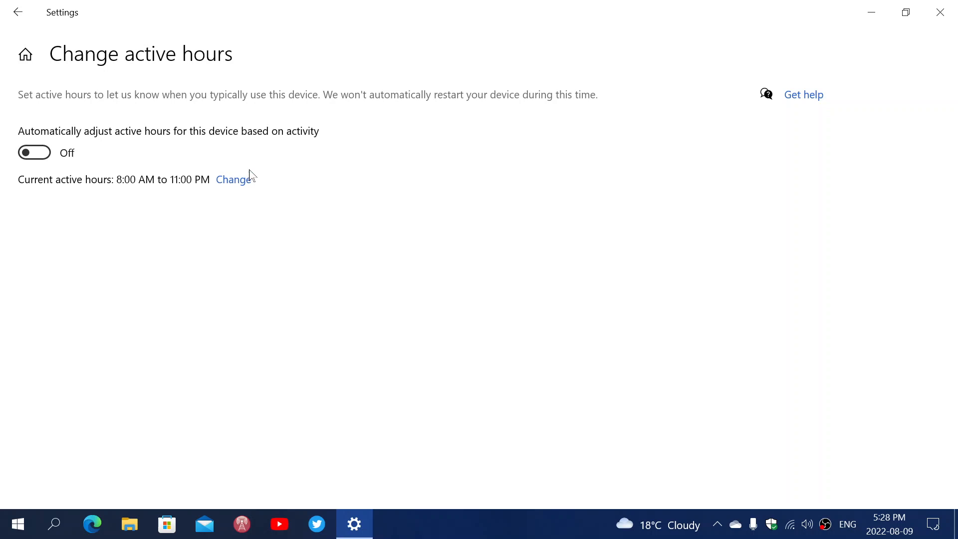
mouse_move(102, 137)
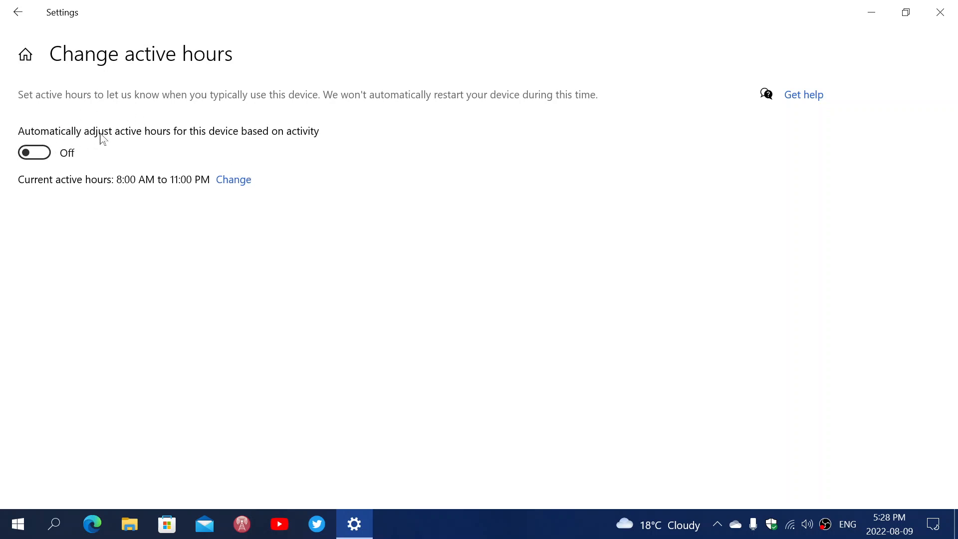
mouse_move(288, 146)
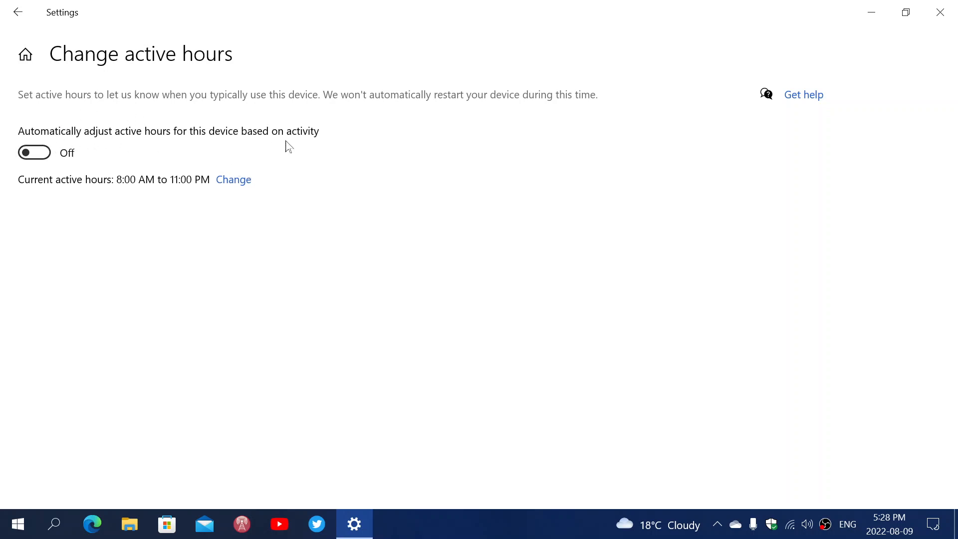
mouse_move(233, 239)
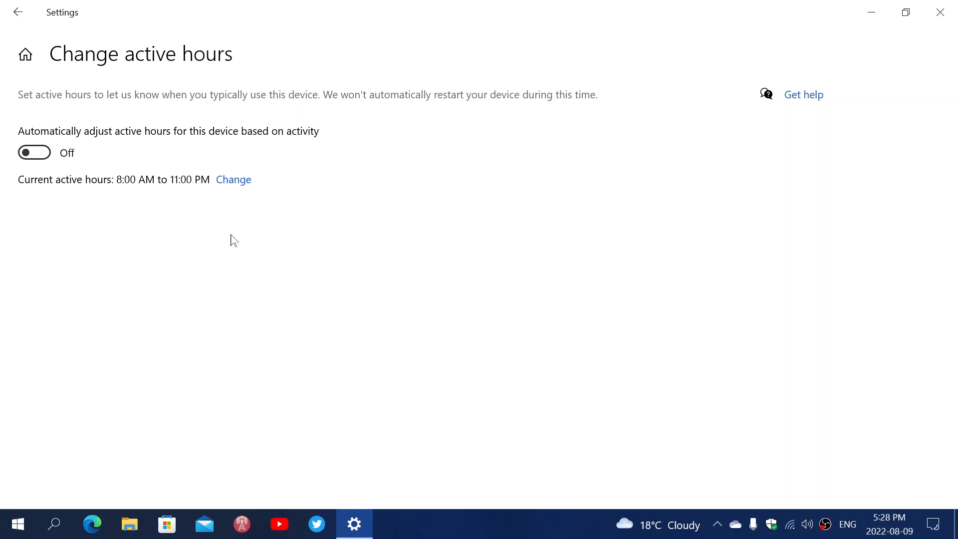
mouse_move(289, 202)
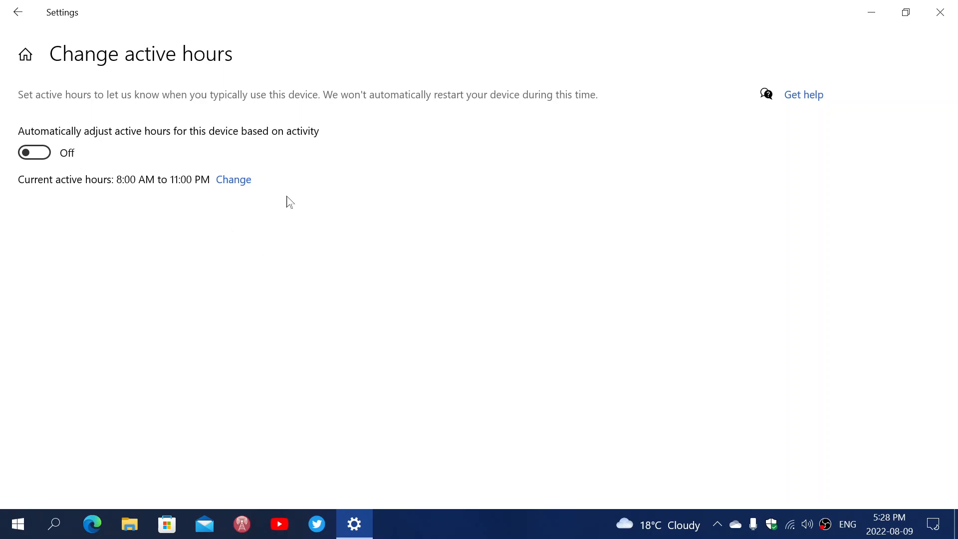
mouse_move(57, 187)
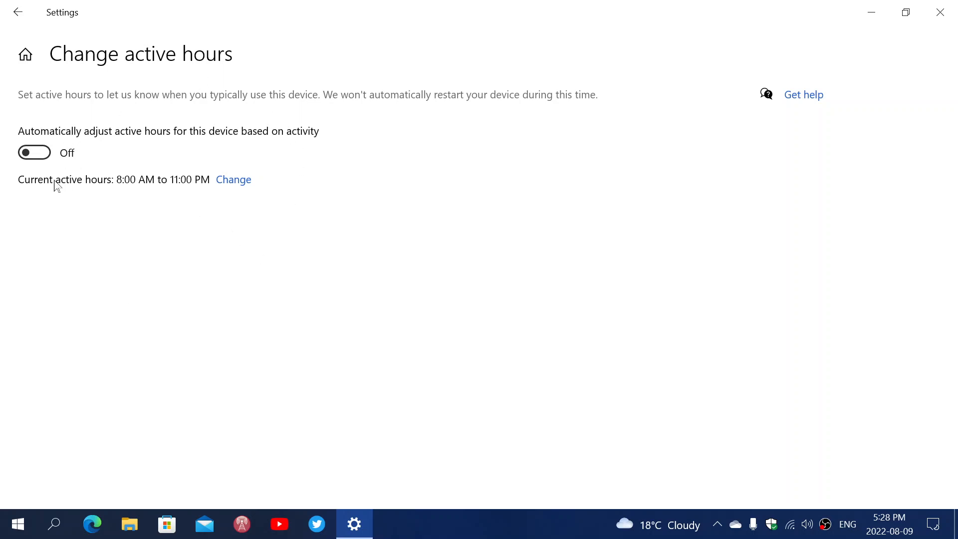
mouse_move(233, 180)
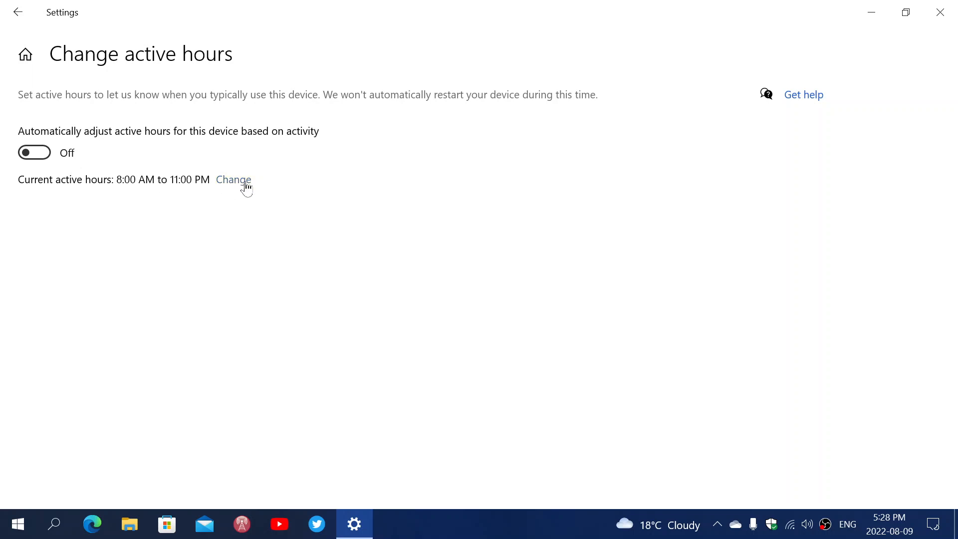
mouse_move(252, 228)
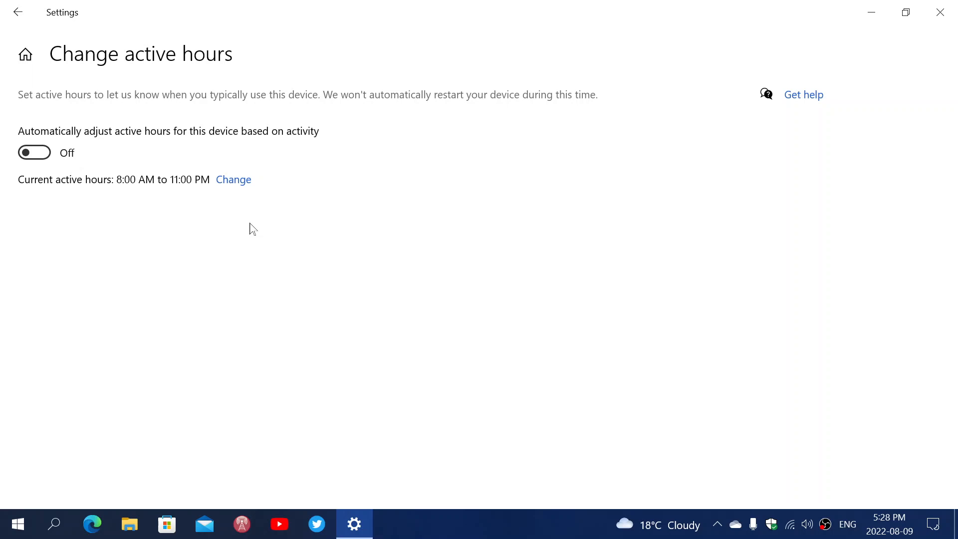
mouse_move(234, 178)
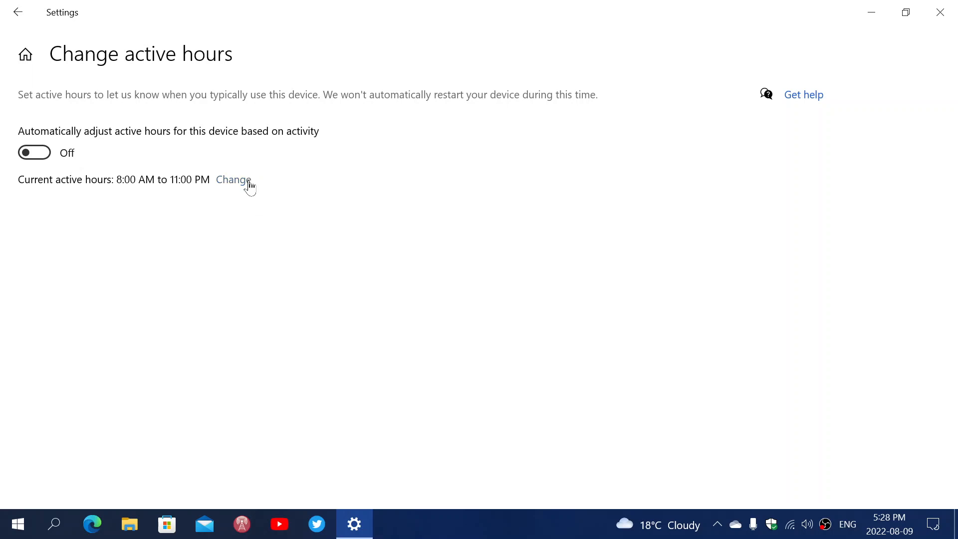
Bring up the Active hours editor with start 8:00 AM and end 11:00 PM.
click(234, 179)
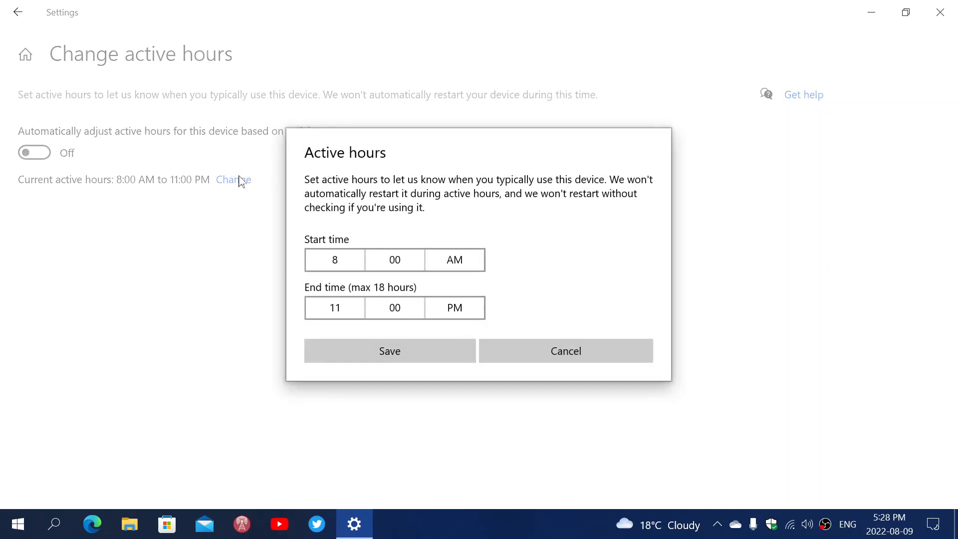
mouse_move(501, 239)
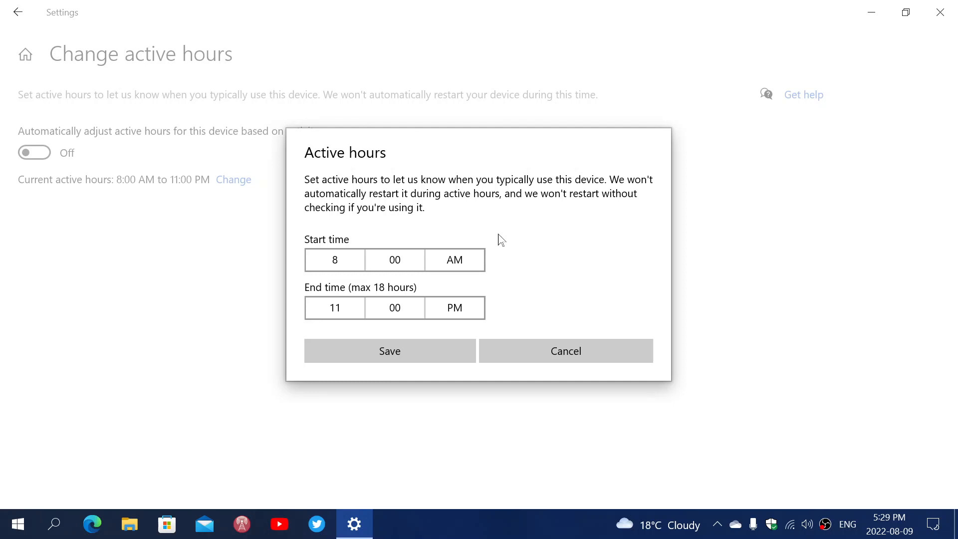
mouse_move(357, 239)
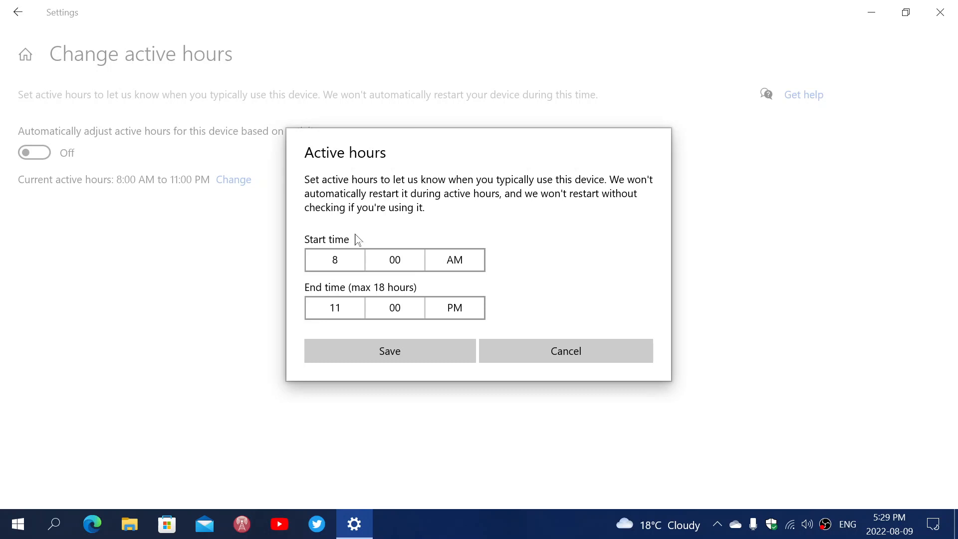
mouse_move(416, 293)
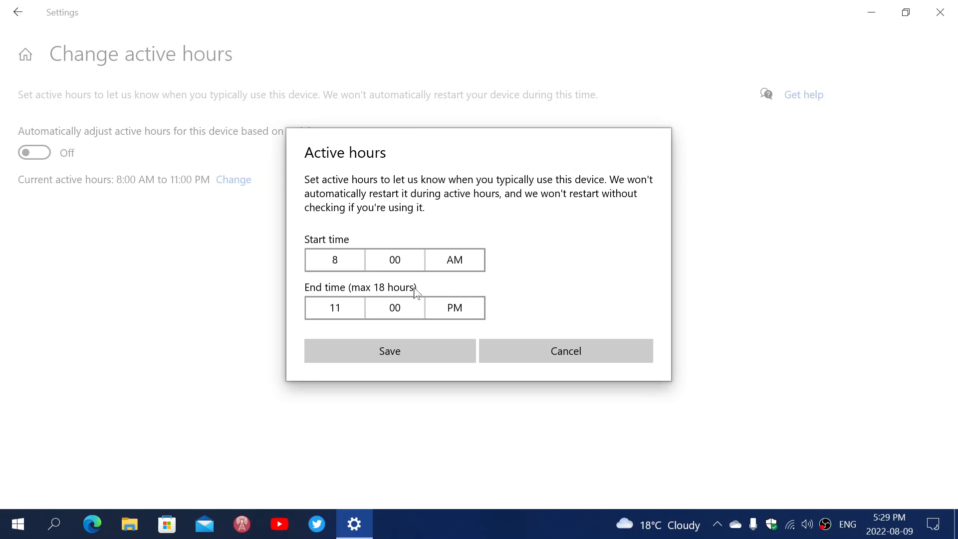
mouse_move(601, 235)
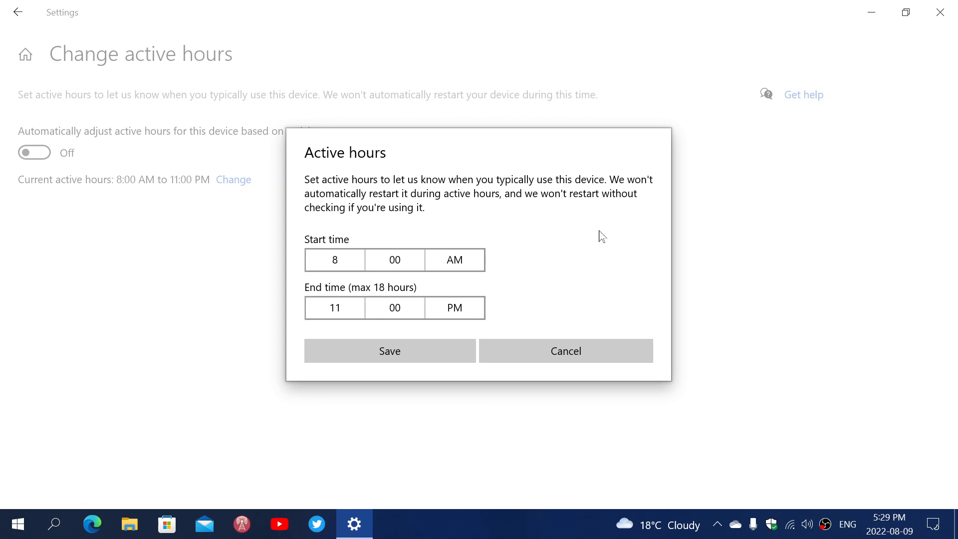
mouse_move(592, 293)
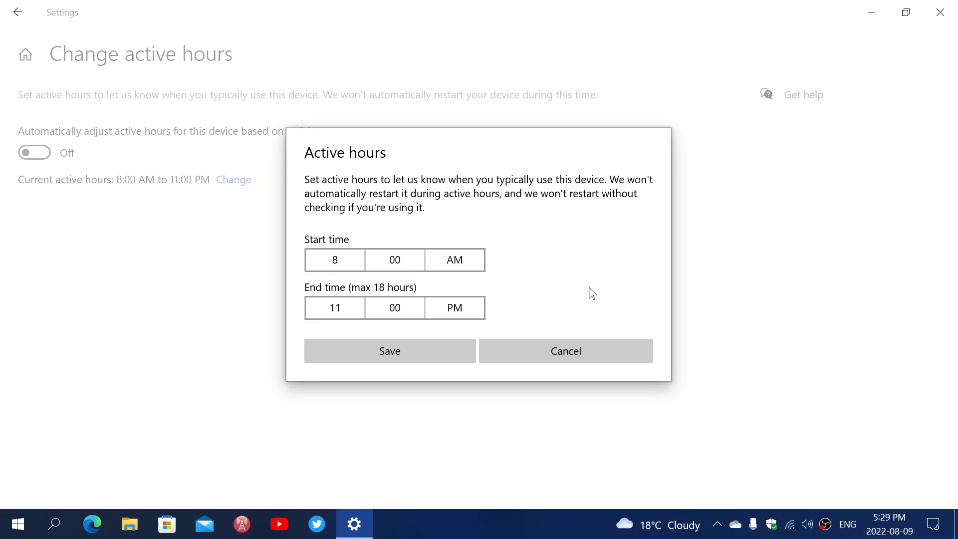
Cancel the Active hours dialog and close Settings, keeping 8:00 AM–11:00 PM.
click(565, 350)
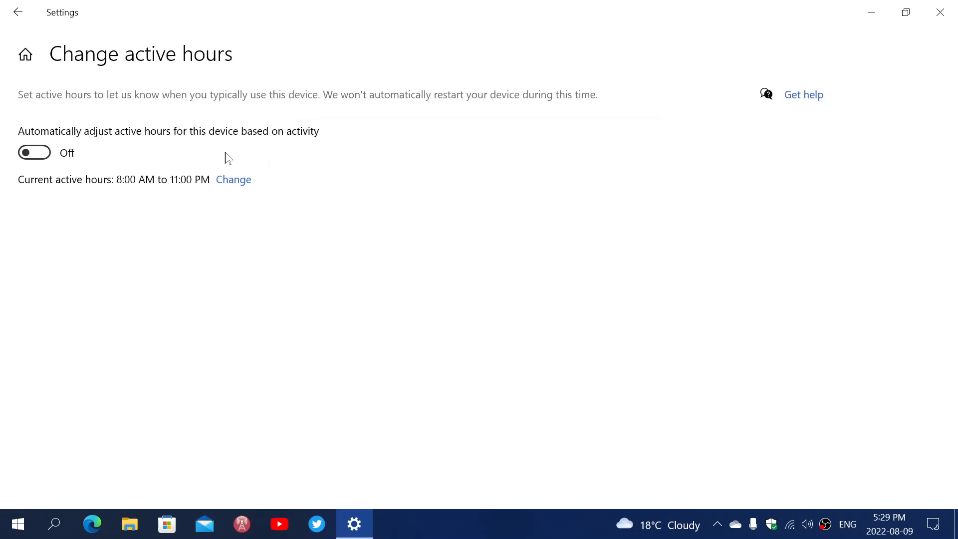
mouse_move(223, 227)
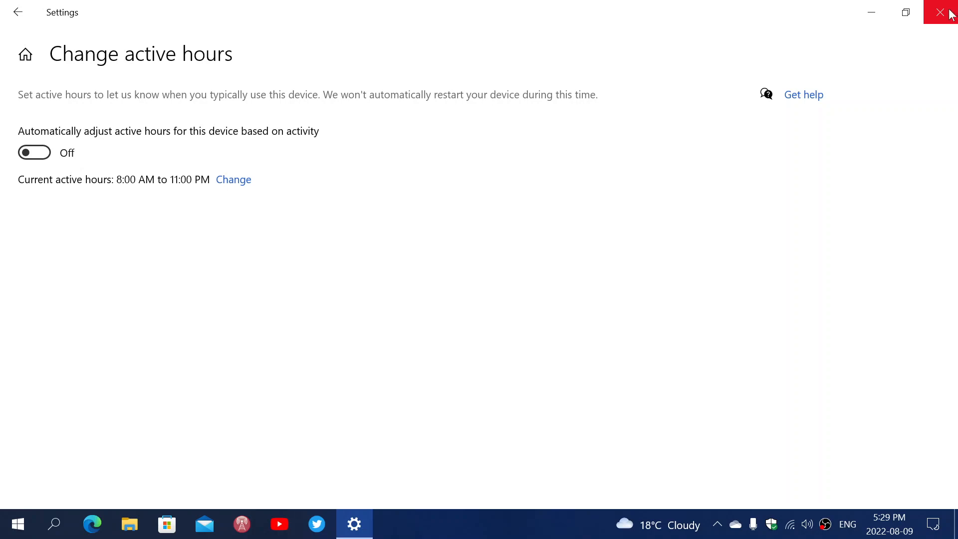
click(946, 12)
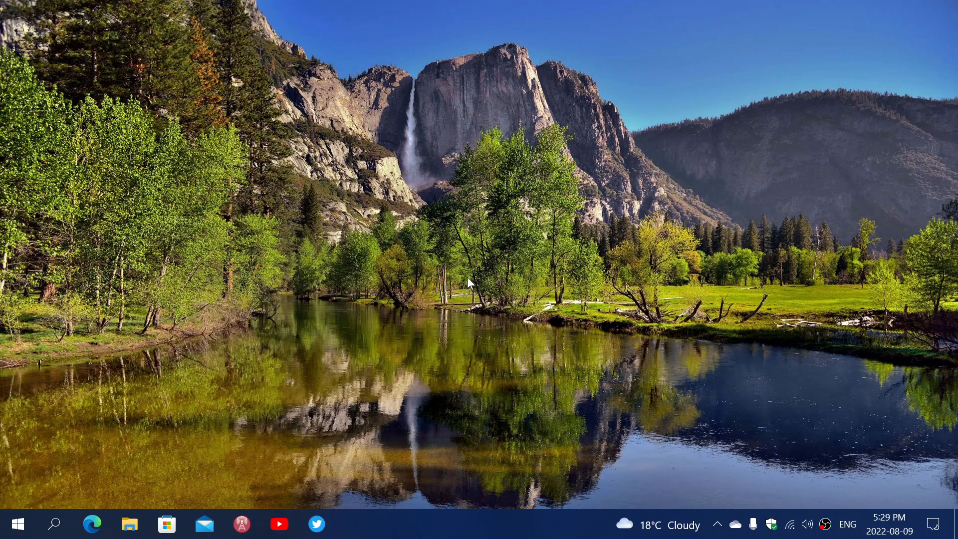
mouse_move(517, 524)
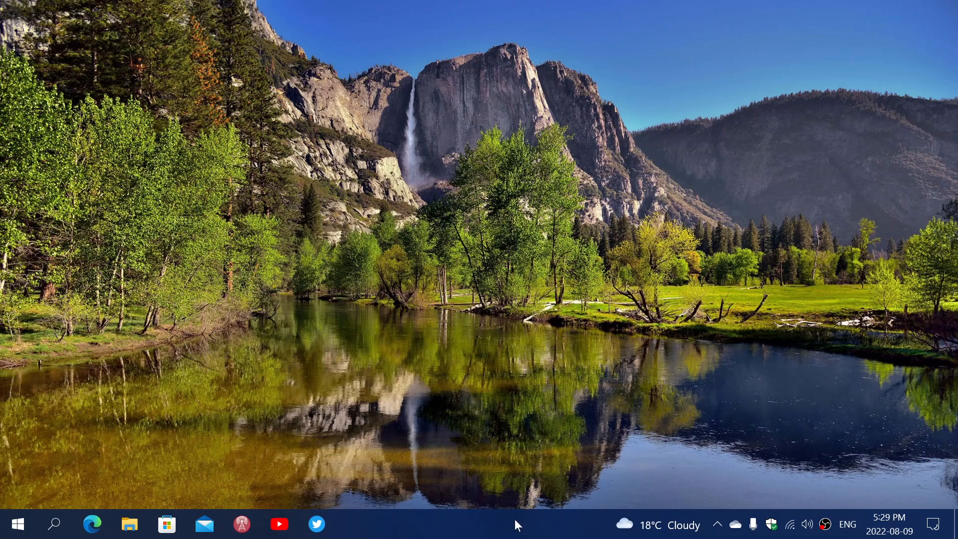